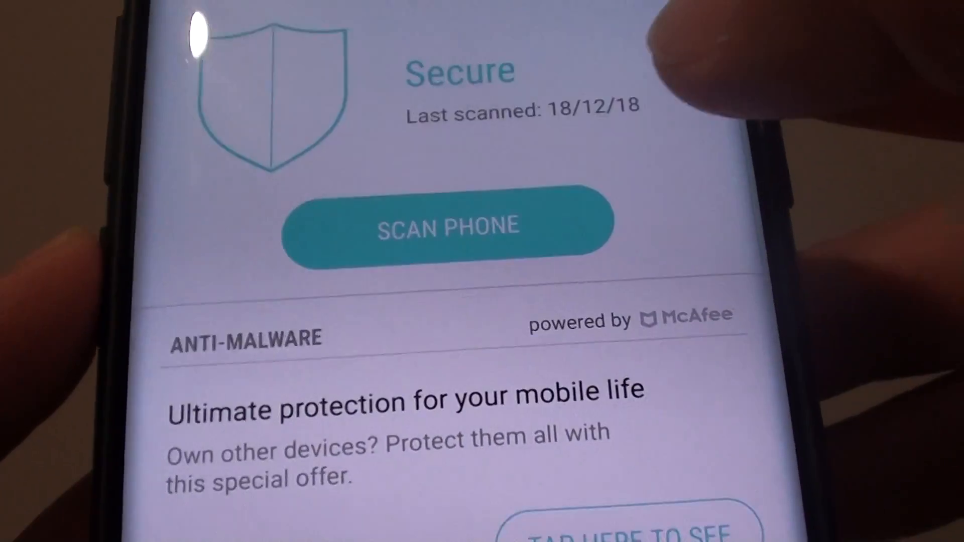
pyautogui.scroll(-3)
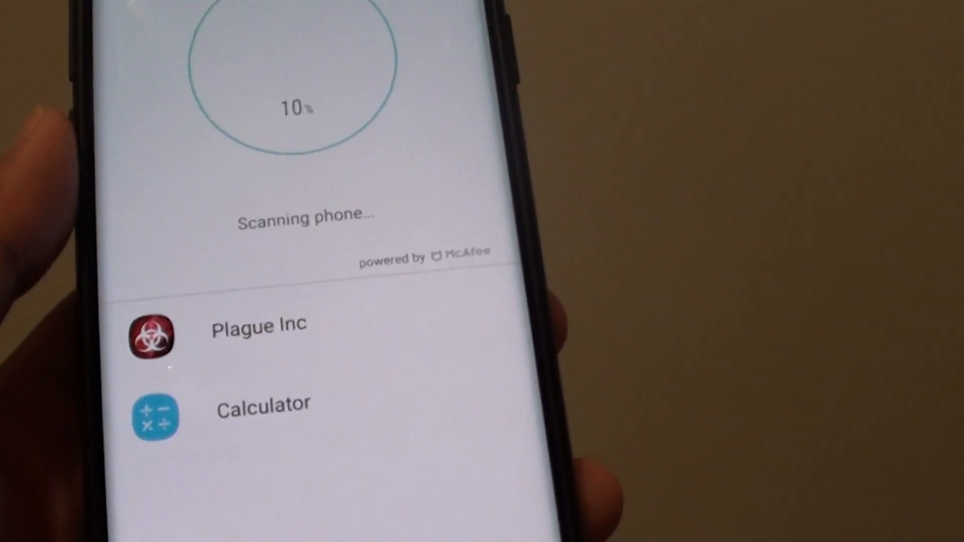
pyautogui.scroll(-3)
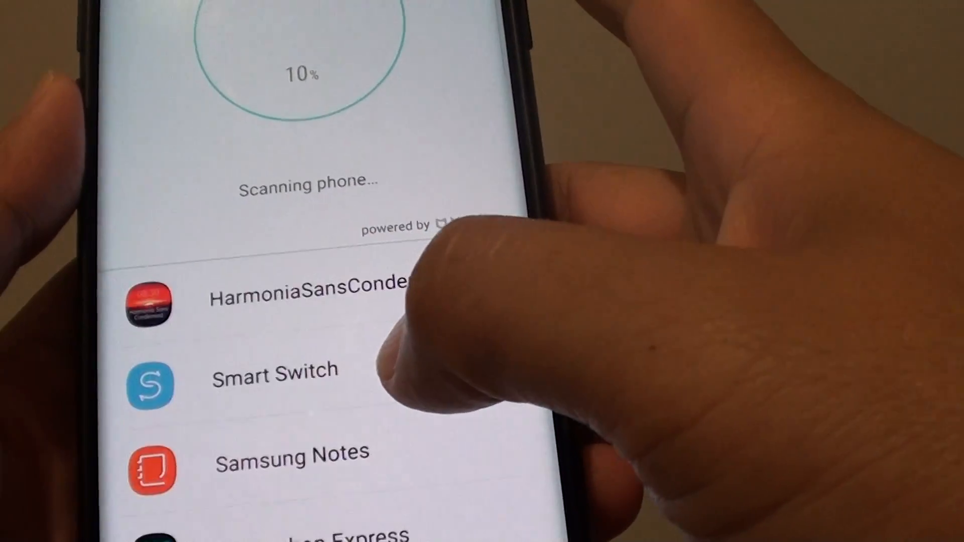
pyautogui.scroll(-3)
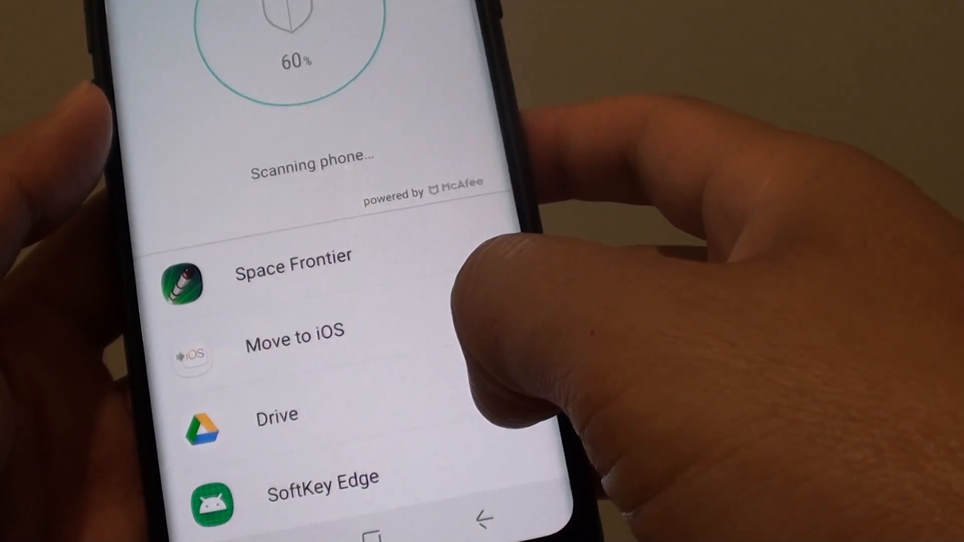
pyautogui.scroll(-3)
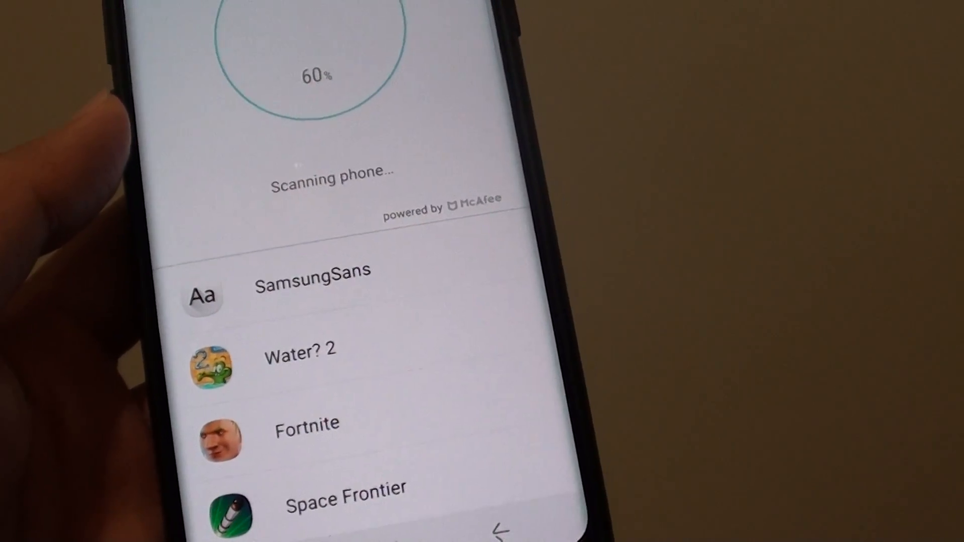
pyautogui.scroll(3)
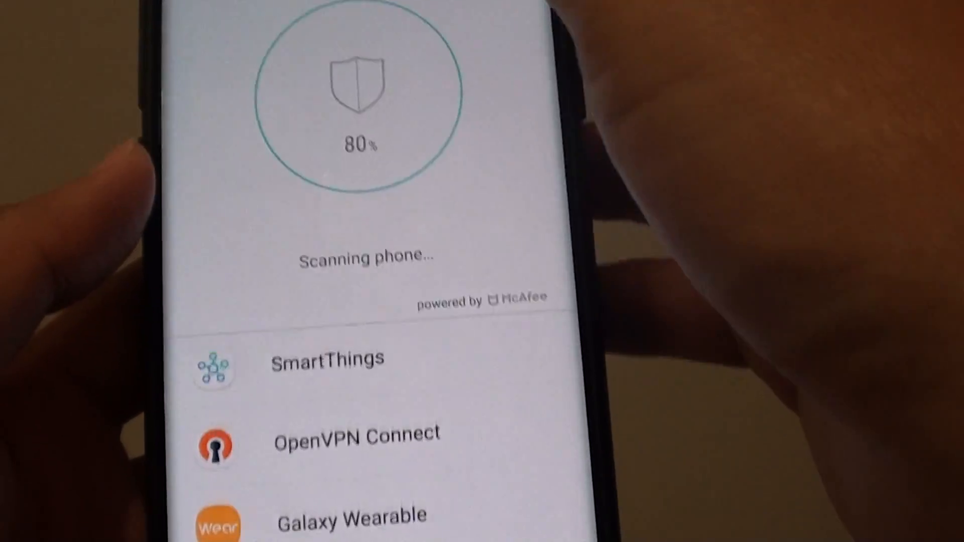
pyautogui.scroll(-3)
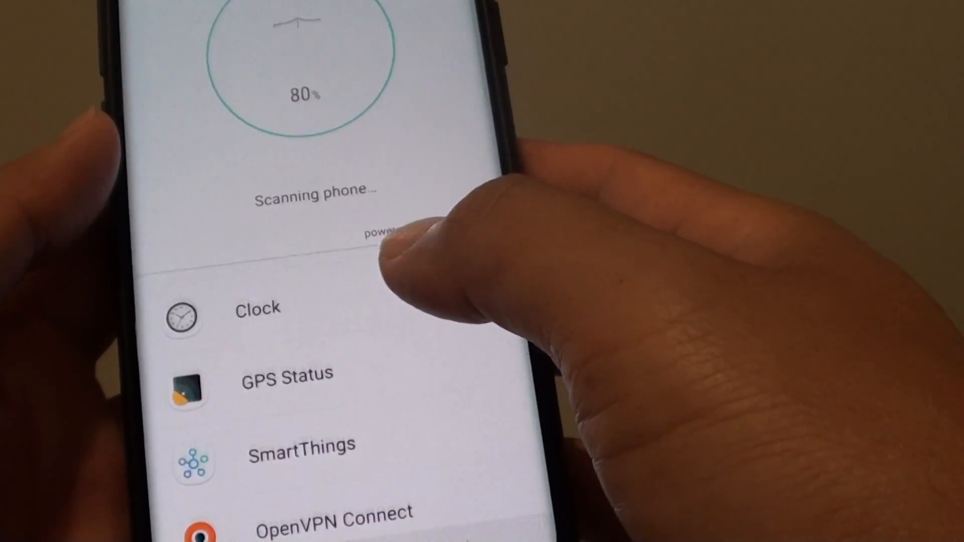
pyautogui.scroll(-3)
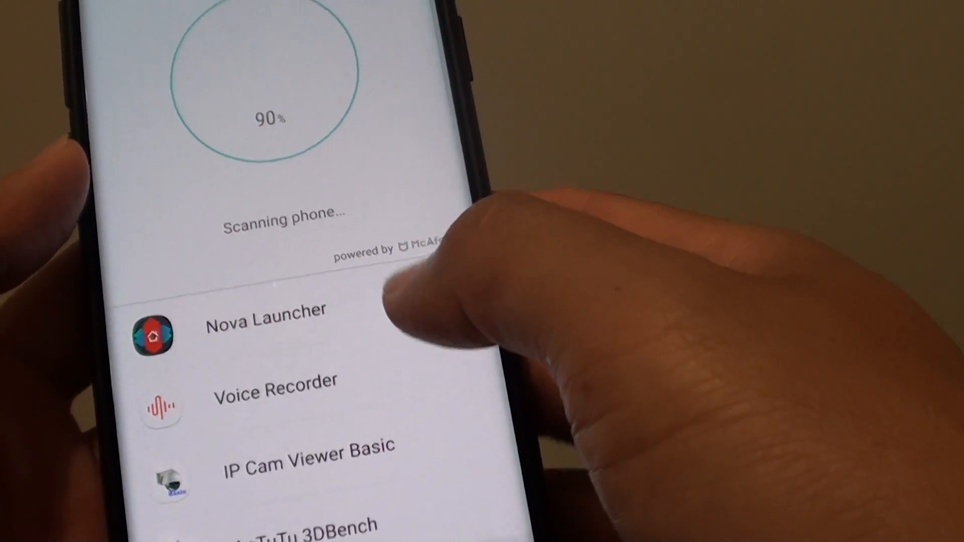
pyautogui.scroll(3)
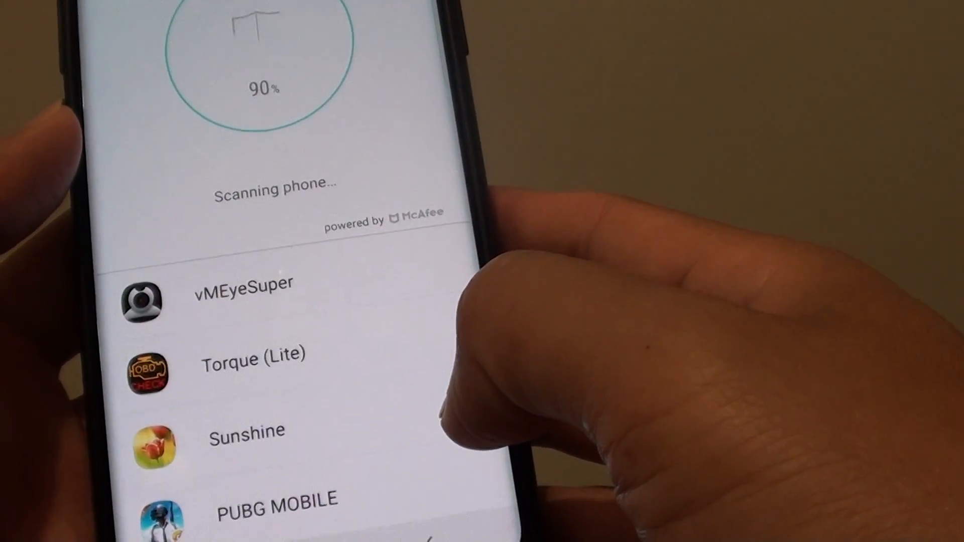
pyautogui.scroll(-3)
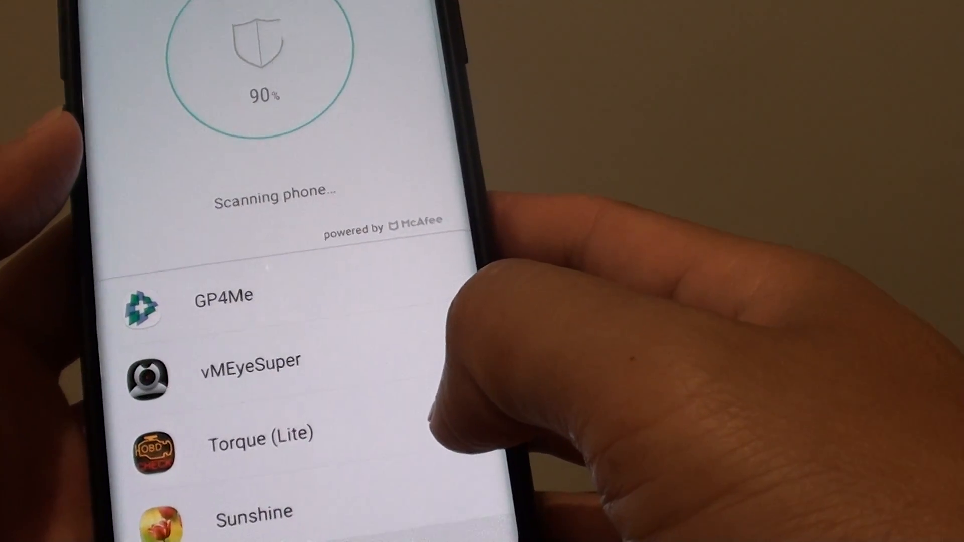